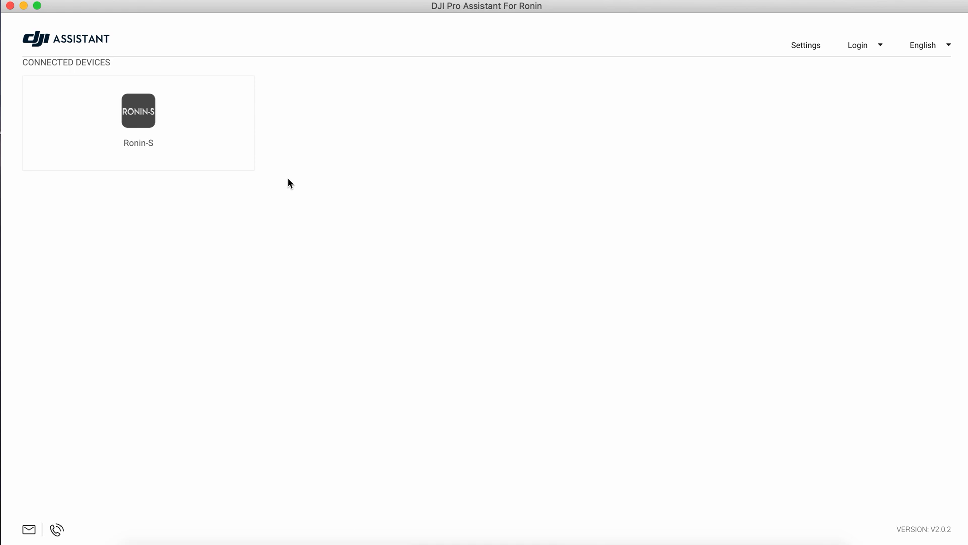
Open the Ronin-S firmware list and view the V2.2.1.10 upgrade requirements
{"action": "left_click", "coordinate": [138, 110]}
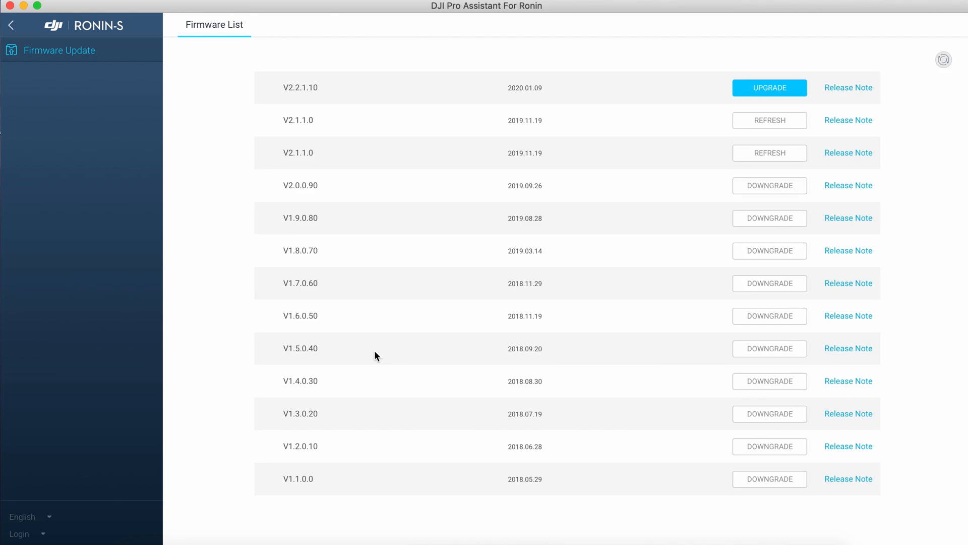
{"action": "mouse_move", "coordinate": [388, 98]}
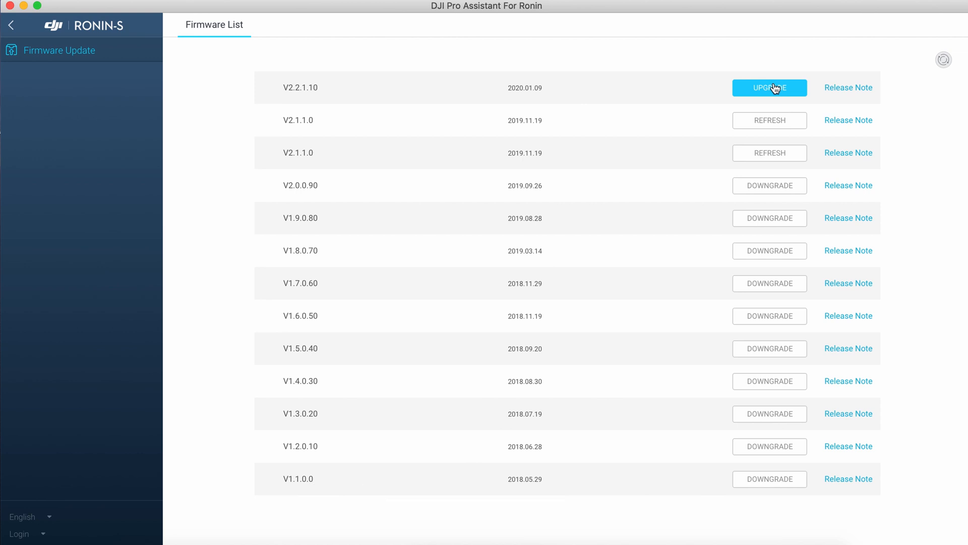
{"action": "left_click", "coordinate": [770, 87]}
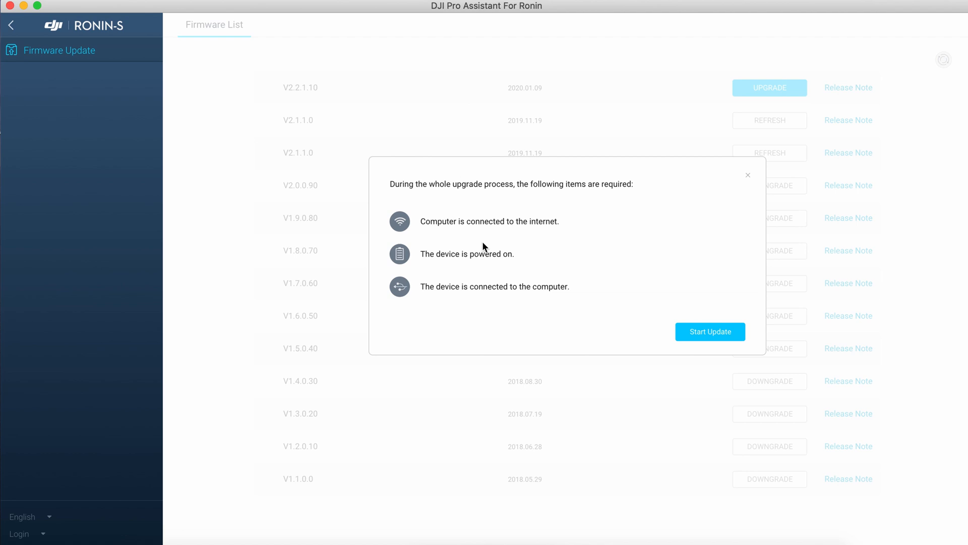
{"action": "mouse_move", "coordinate": [605, 294]}
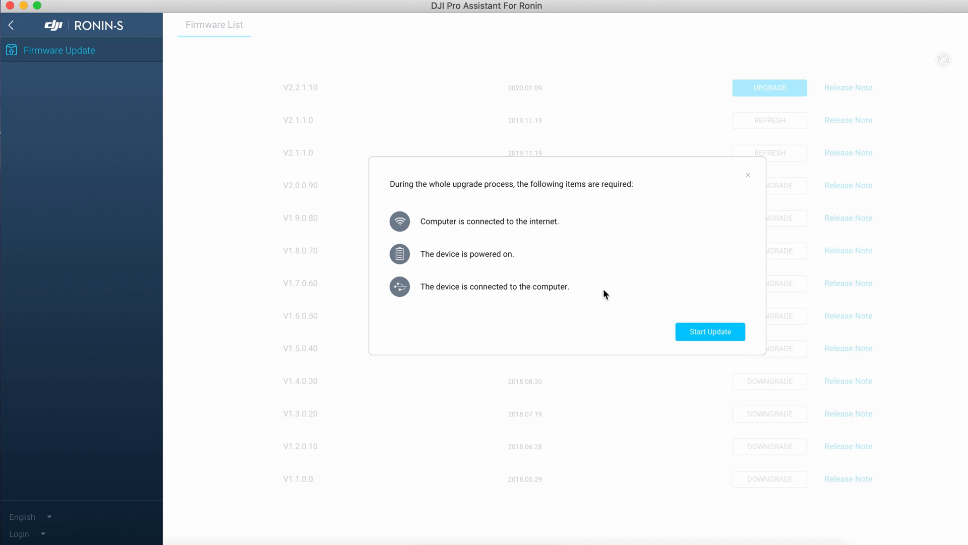
Install firmware V2.2.1.10 to 100%, then return to the connected devices screen
{"action": "left_click", "coordinate": [709, 332]}
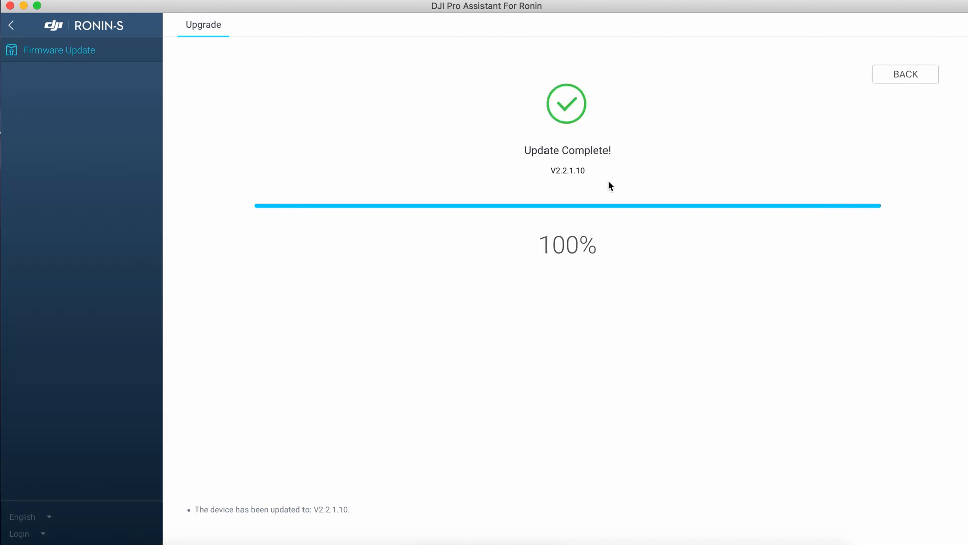
{"action": "left_click", "coordinate": [905, 74]}
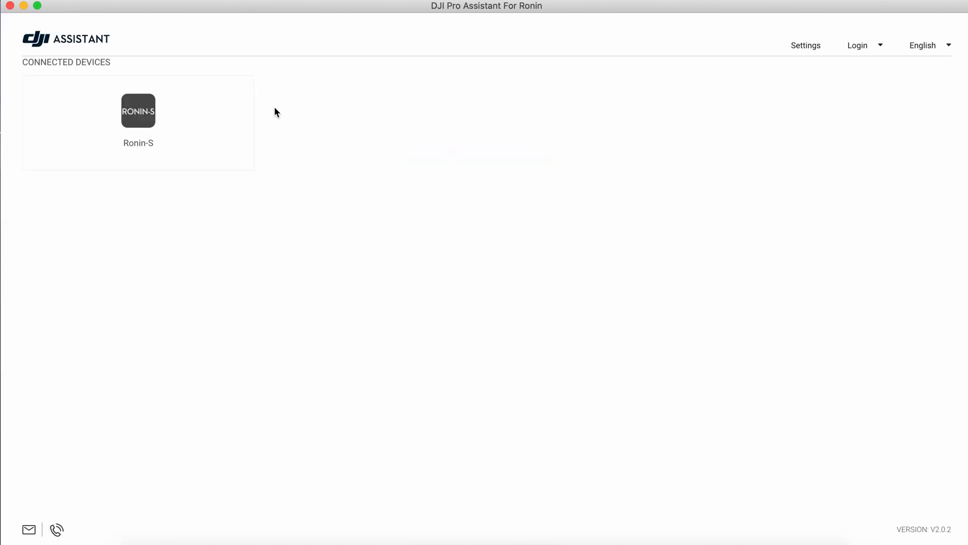
{"action": "left_click", "coordinate": [139, 111]}
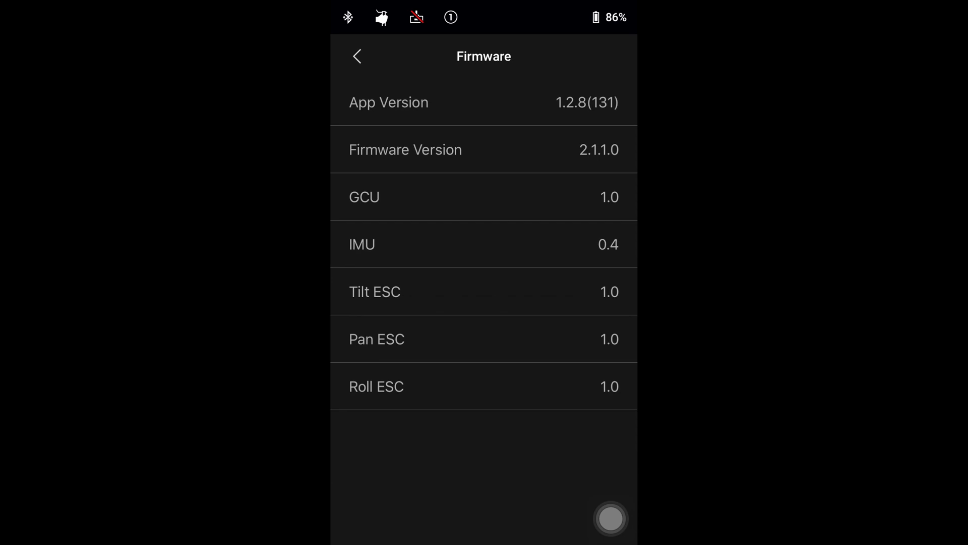
Go back from Firmware and About to the Ronin-S home screen with the 2.2.1.10 banner
{"action": "left_click", "coordinate": [356, 56]}
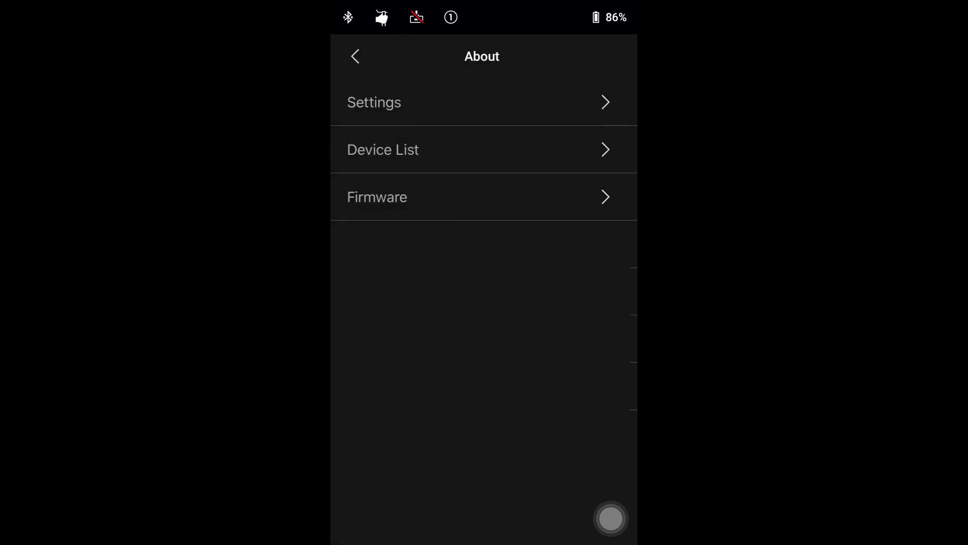
{"action": "left_click", "coordinate": [355, 56]}
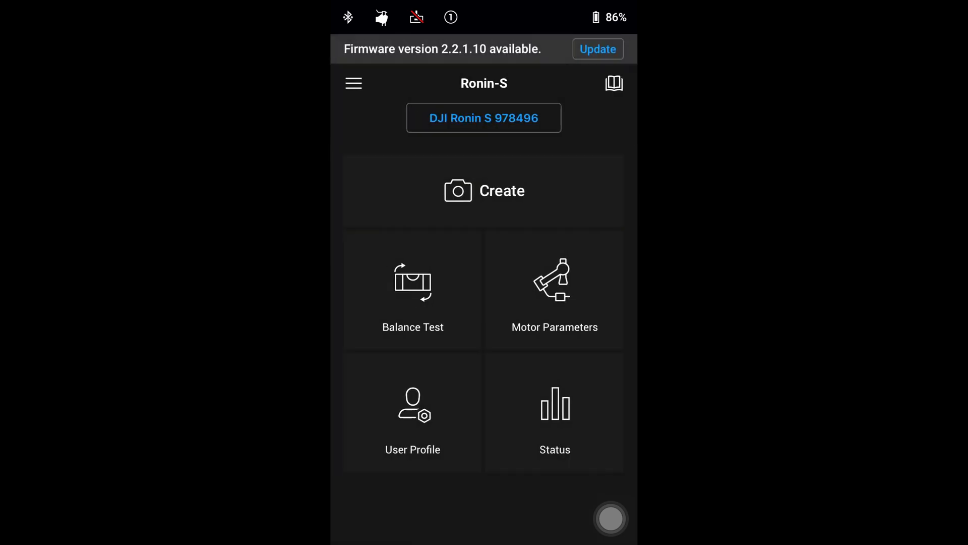